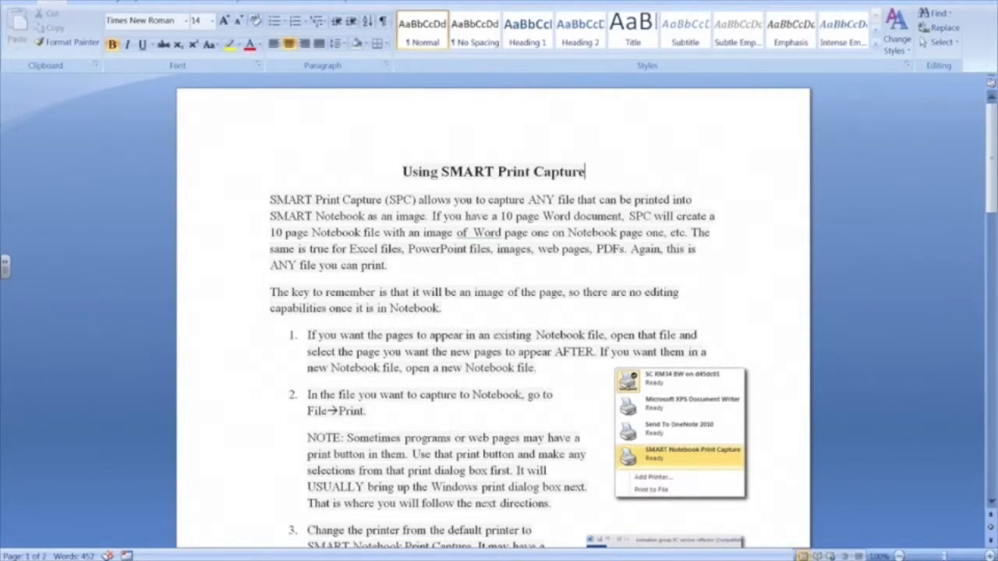
mouse_move(846, 203)
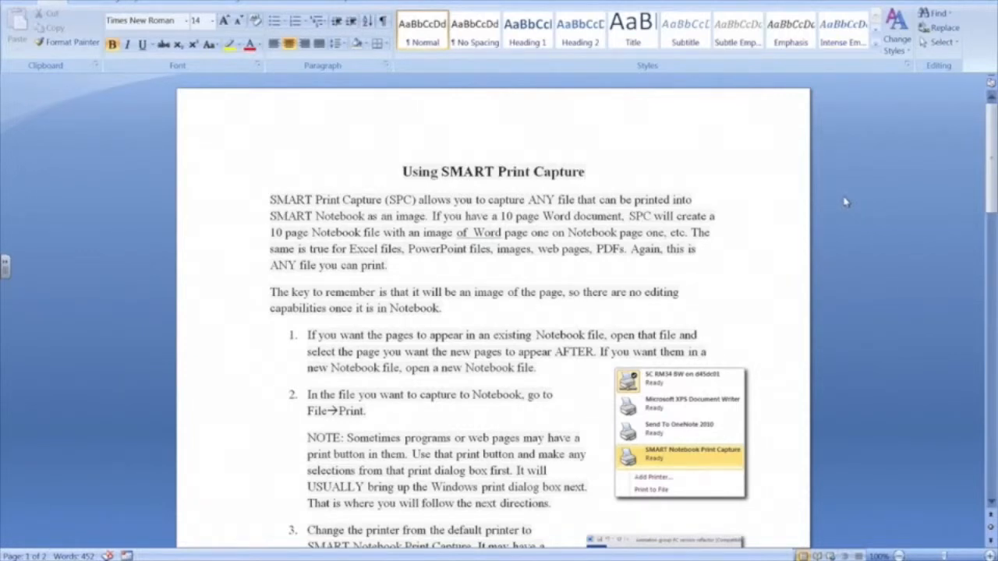
mouse_move(387, 356)
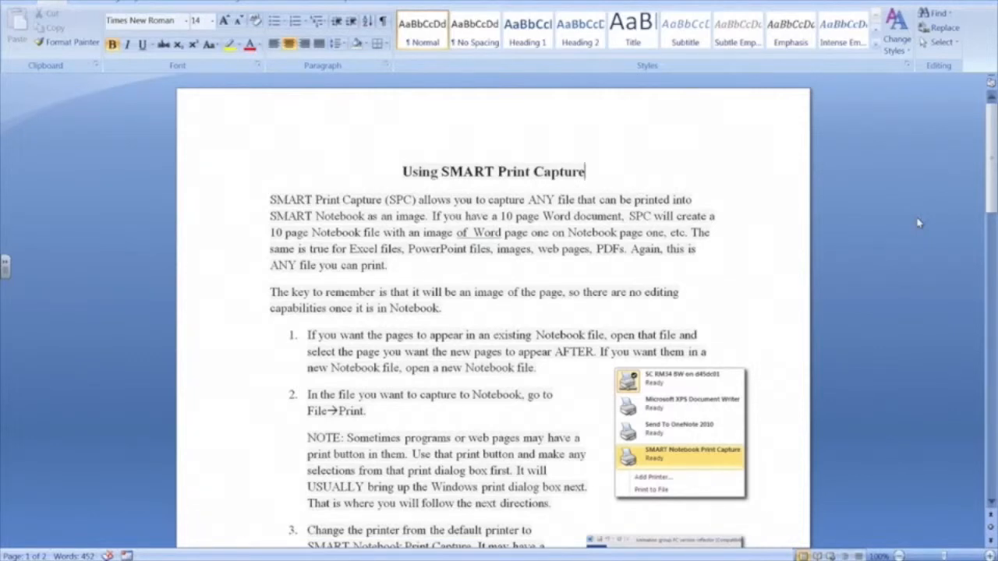
Step: Print the handout to SMART Notebook Document Writer with page range All
left_click(15, 7)
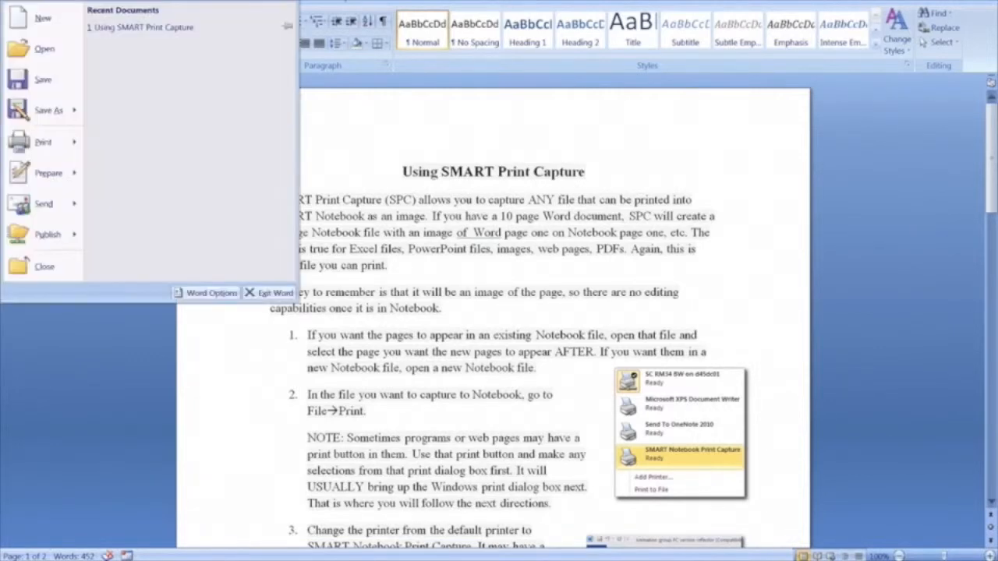
left_click(43, 142)
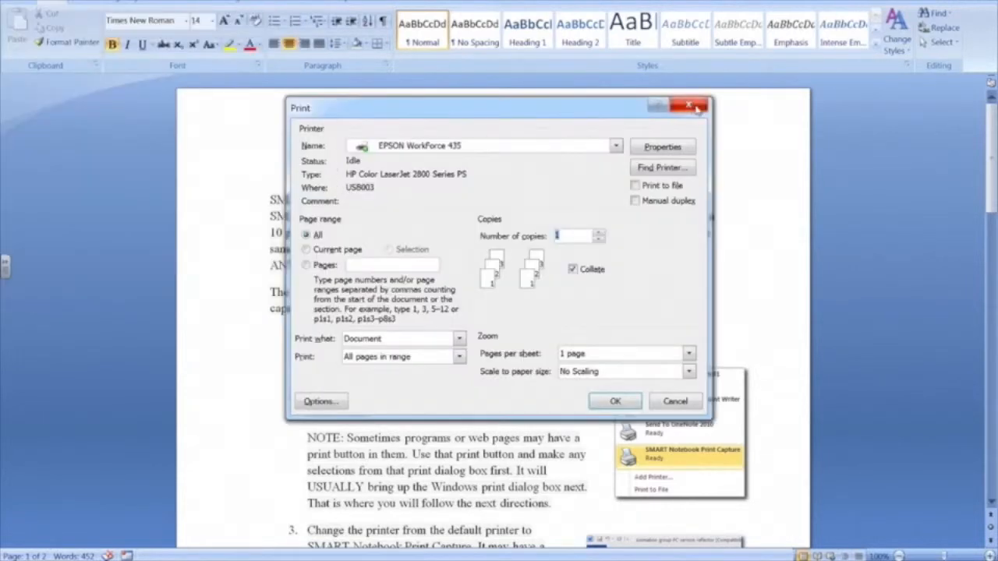
mouse_move(476, 149)
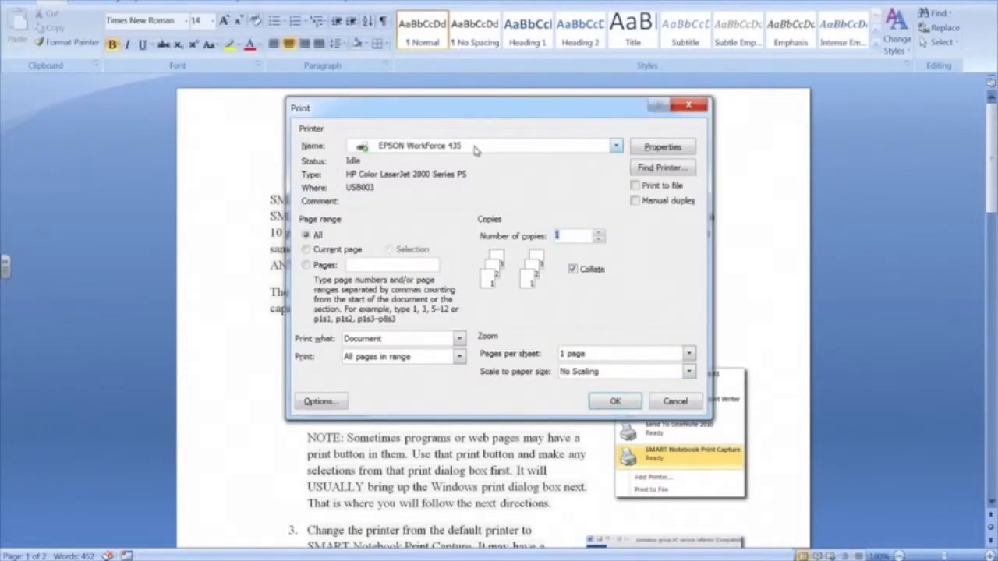
left_click(615, 146)
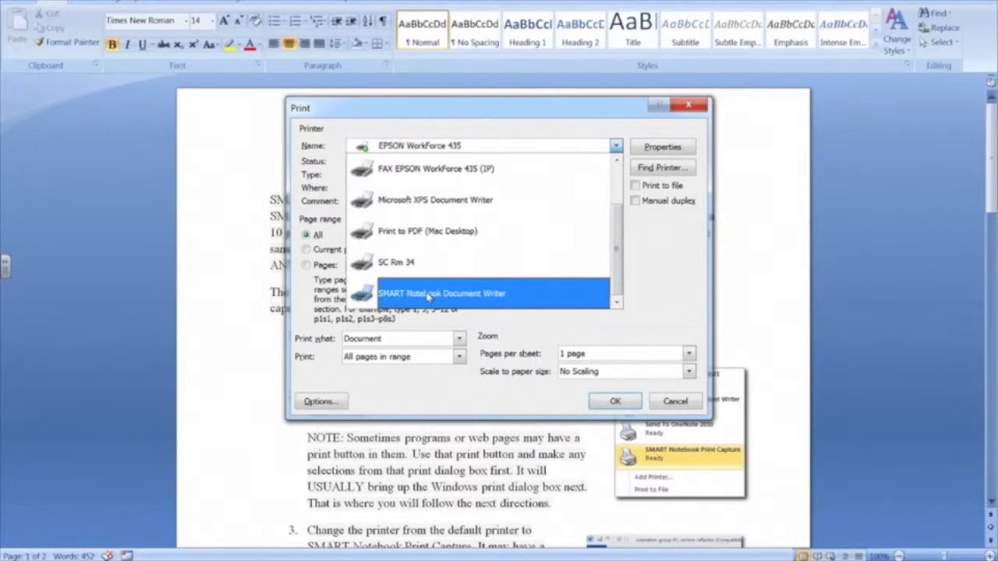
left_click(442, 293)
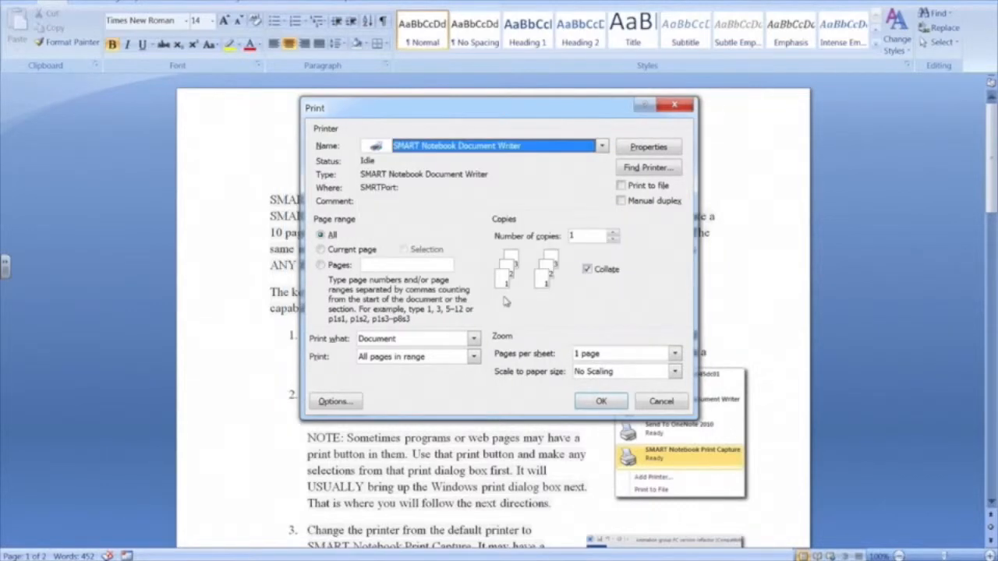
mouse_move(591, 235)
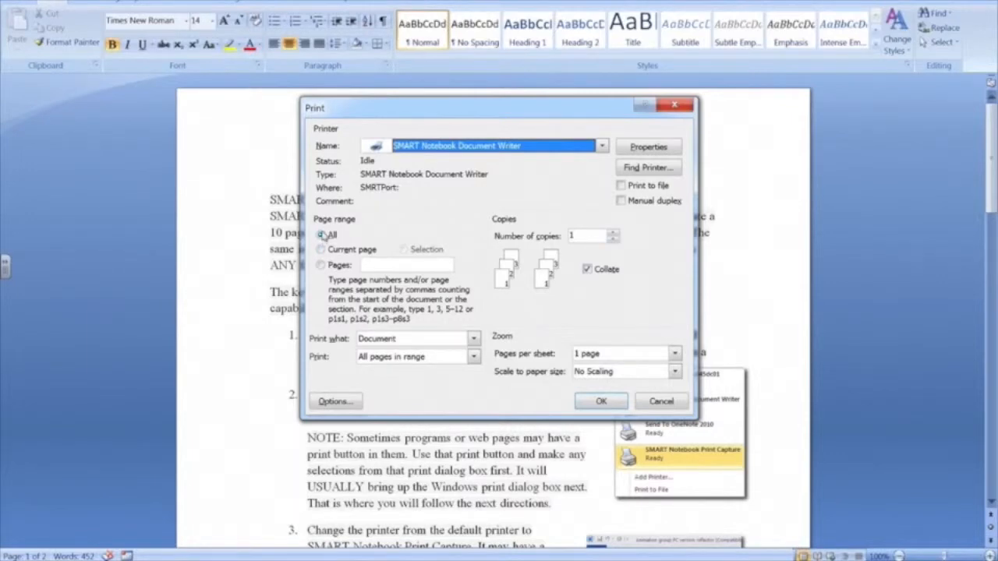
left_click(320, 249)
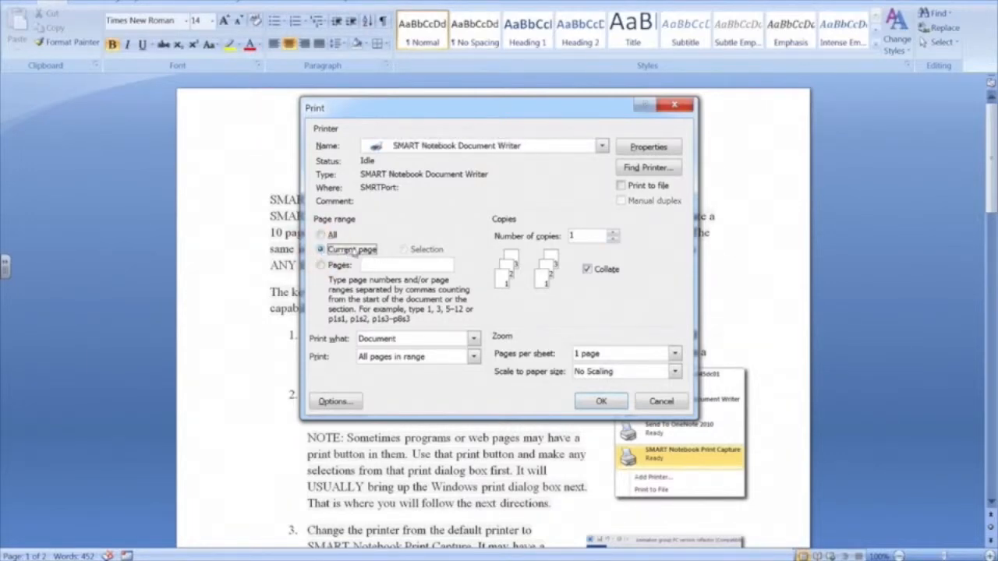
left_click(320, 265)
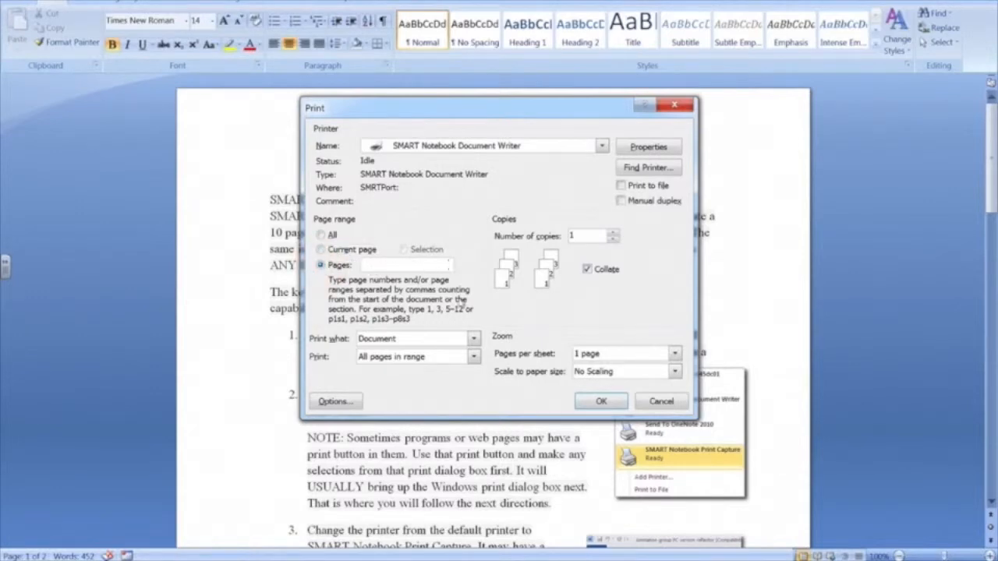
mouse_move(450, 326)
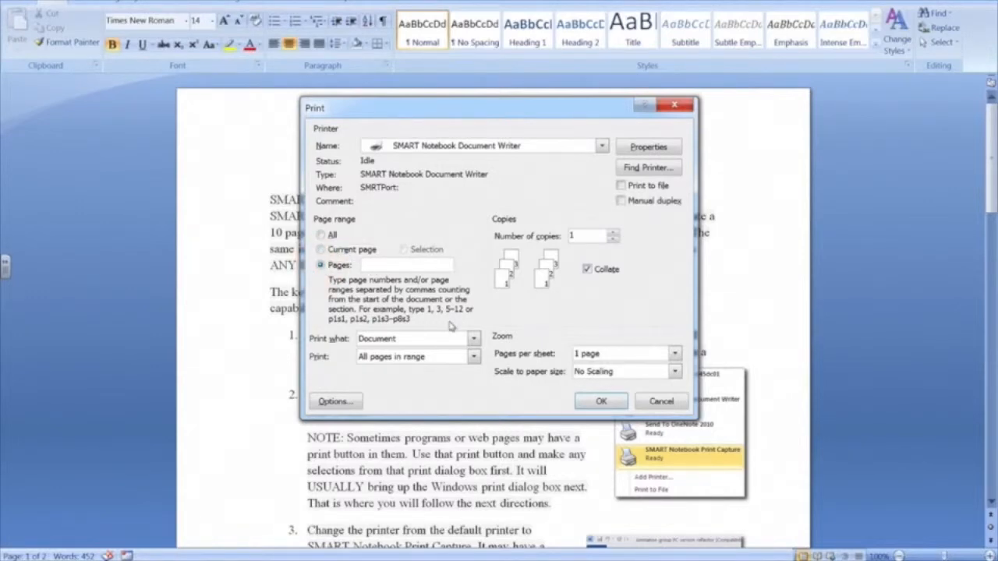
left_click(321, 235)
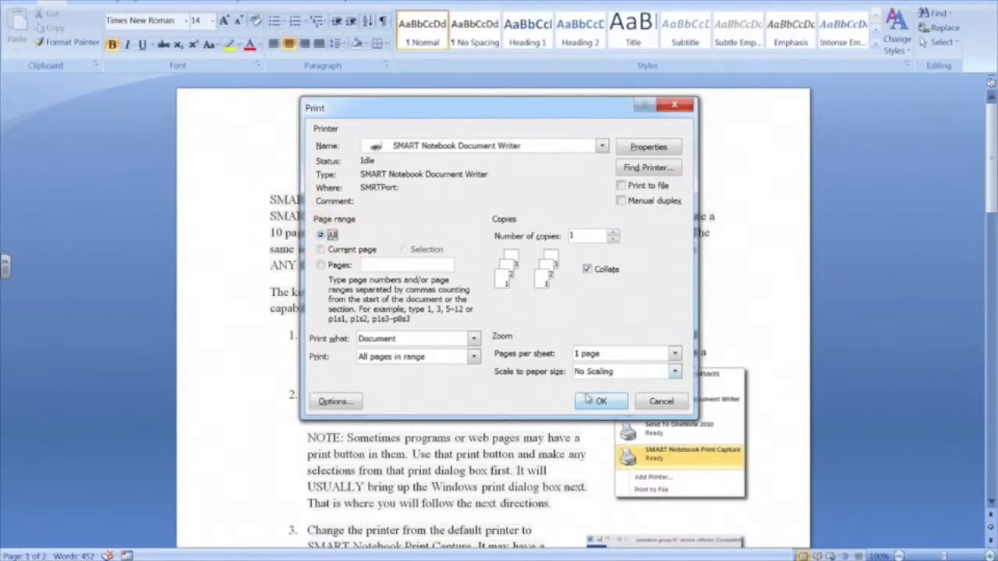
mouse_move(601, 402)
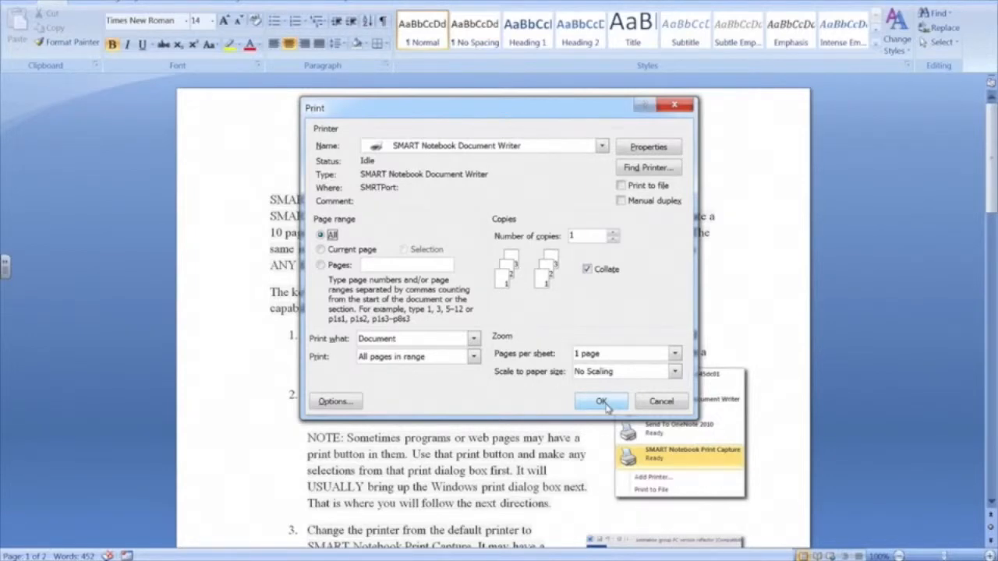
left_click(601, 400)
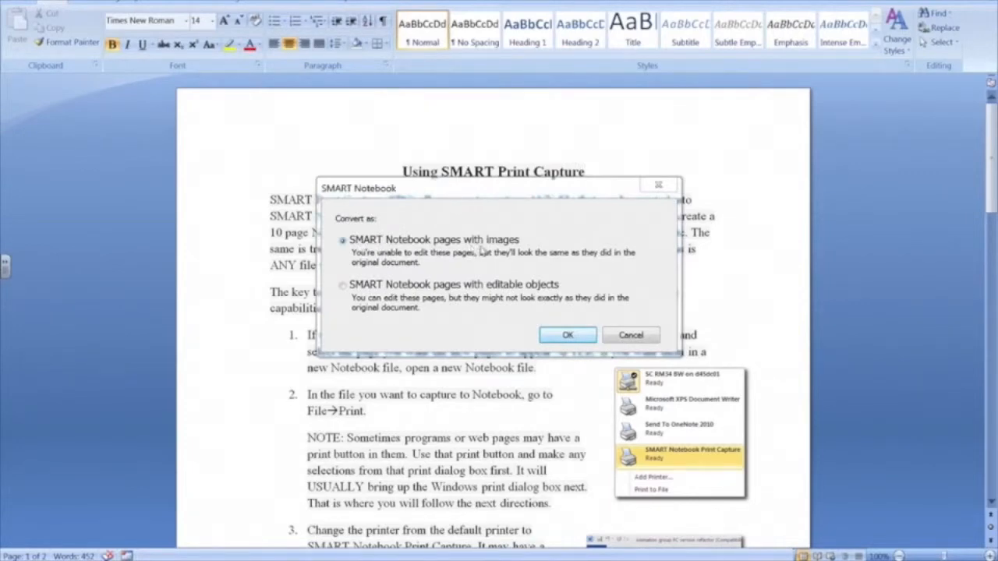
mouse_move(436, 260)
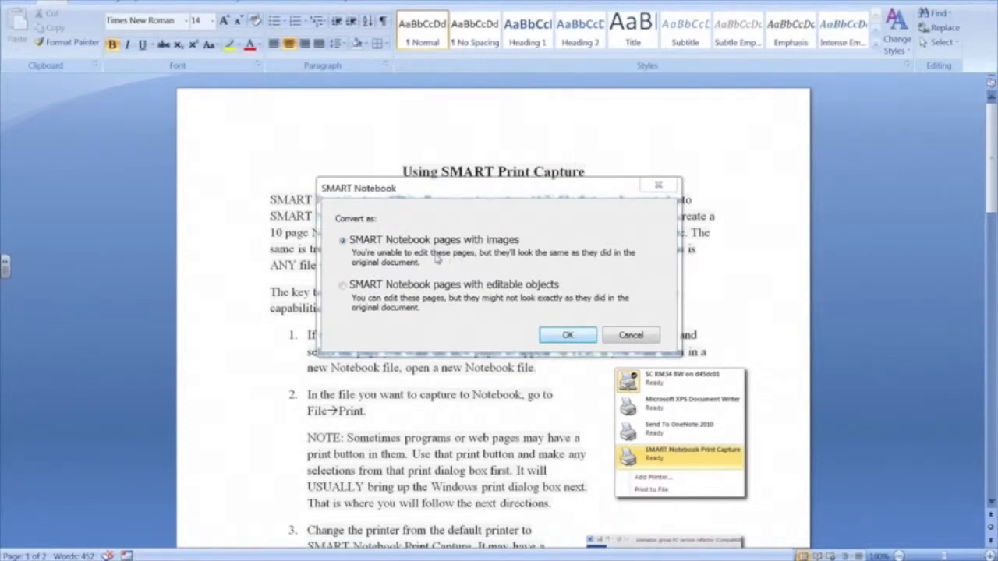
mouse_move(507, 262)
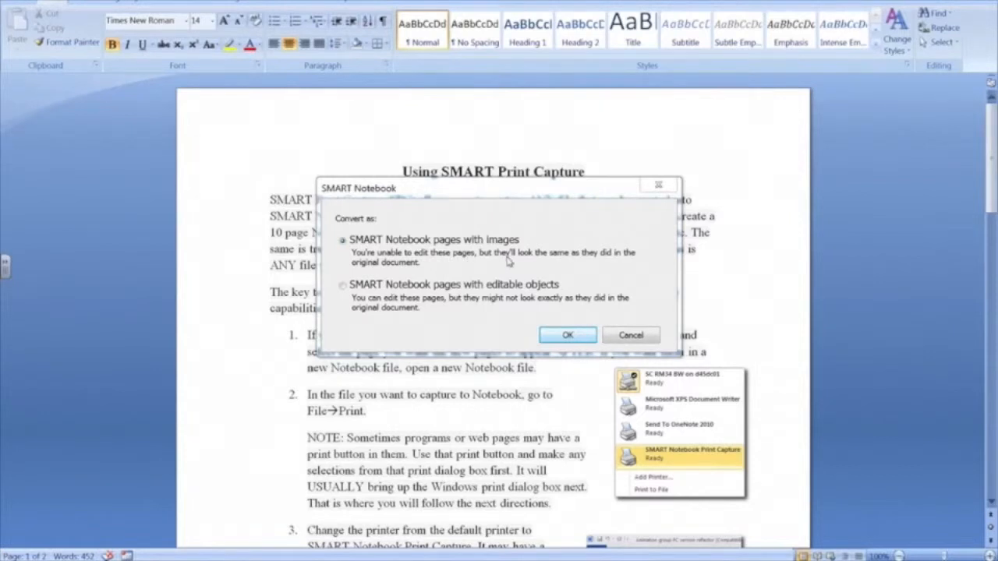
mouse_move(417, 271)
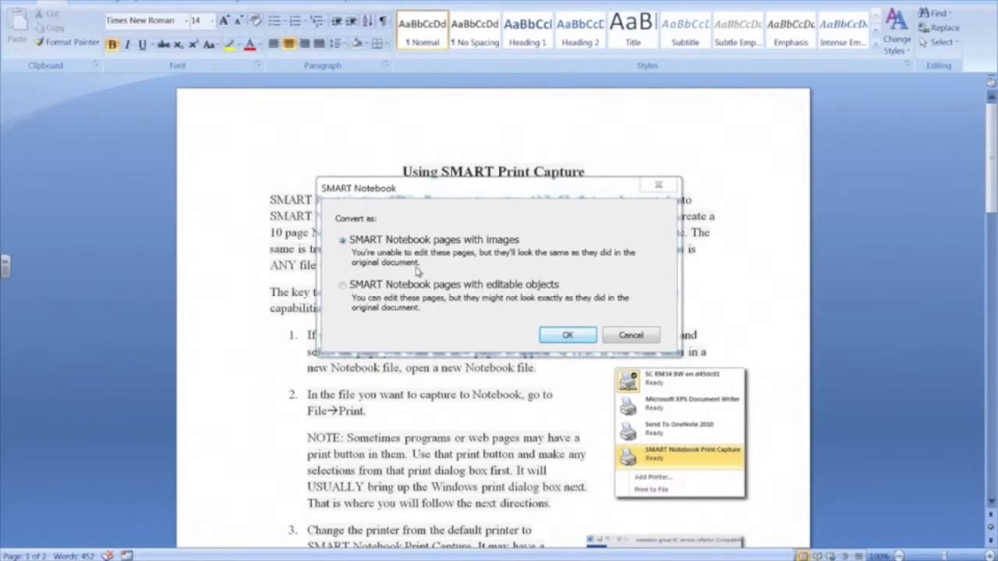
Step: Convert the handout as 'SMART Notebook pages with images'
left_click(342, 284)
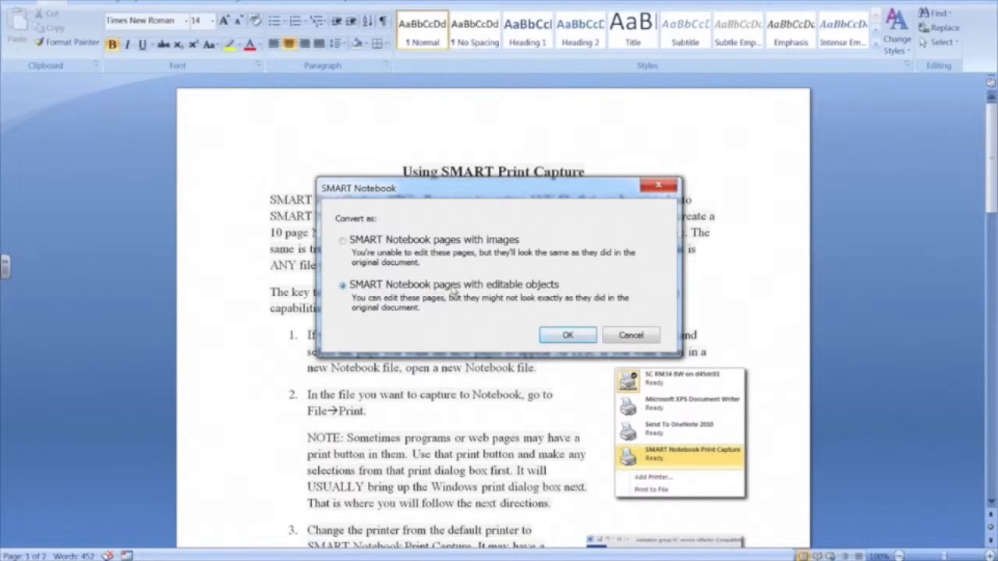
mouse_move(372, 321)
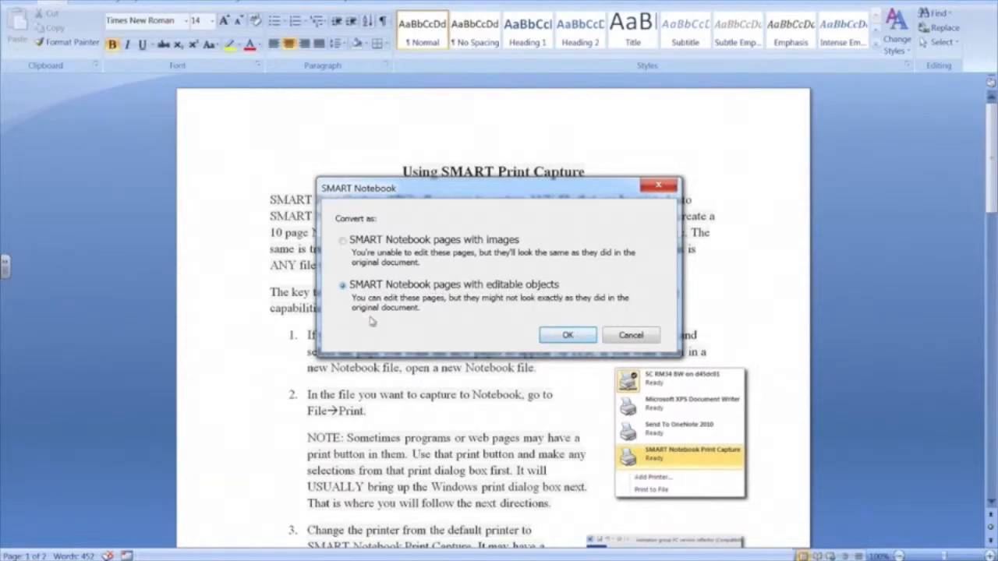
mouse_move(398, 348)
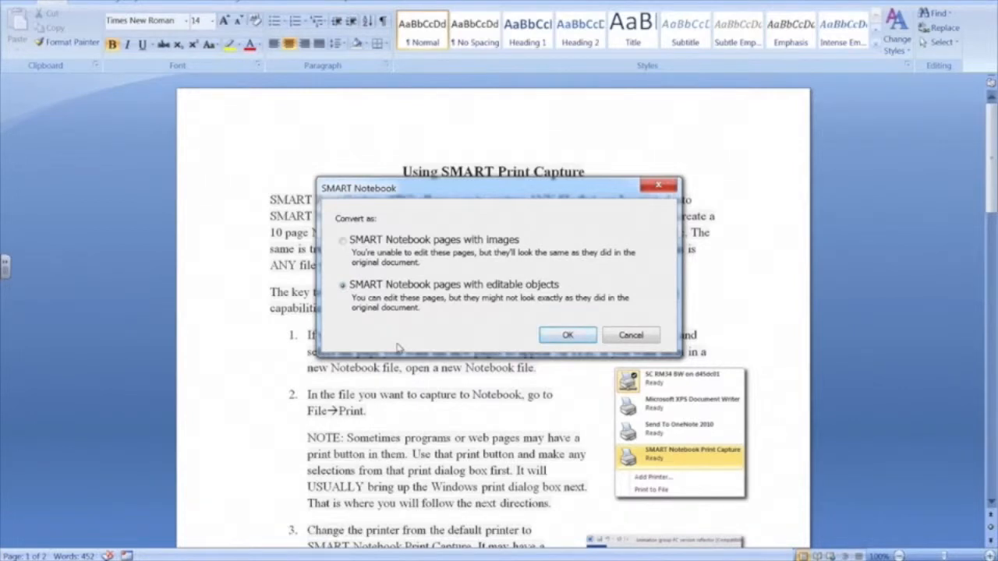
mouse_move(524, 310)
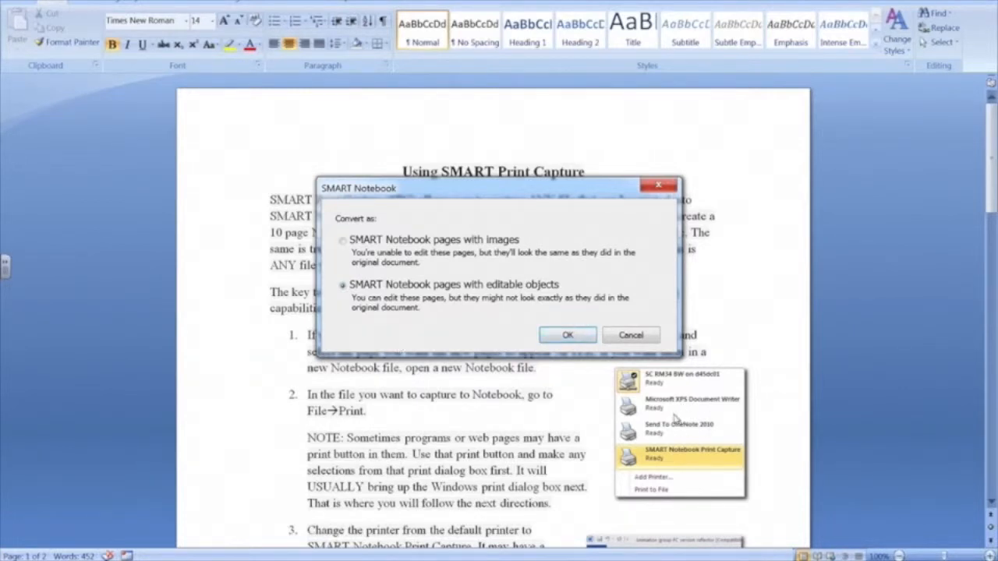
mouse_move(678, 429)
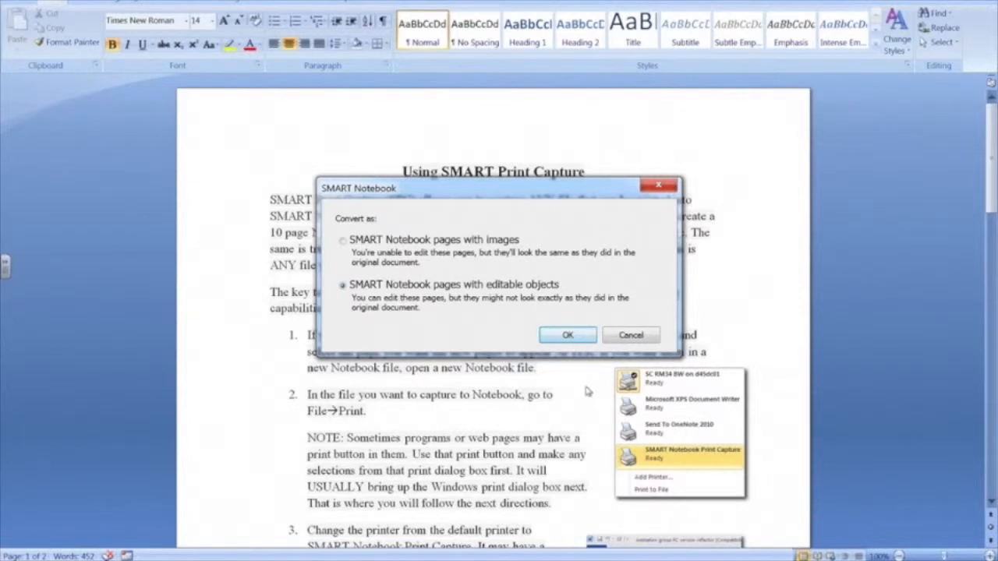
mouse_move(511, 399)
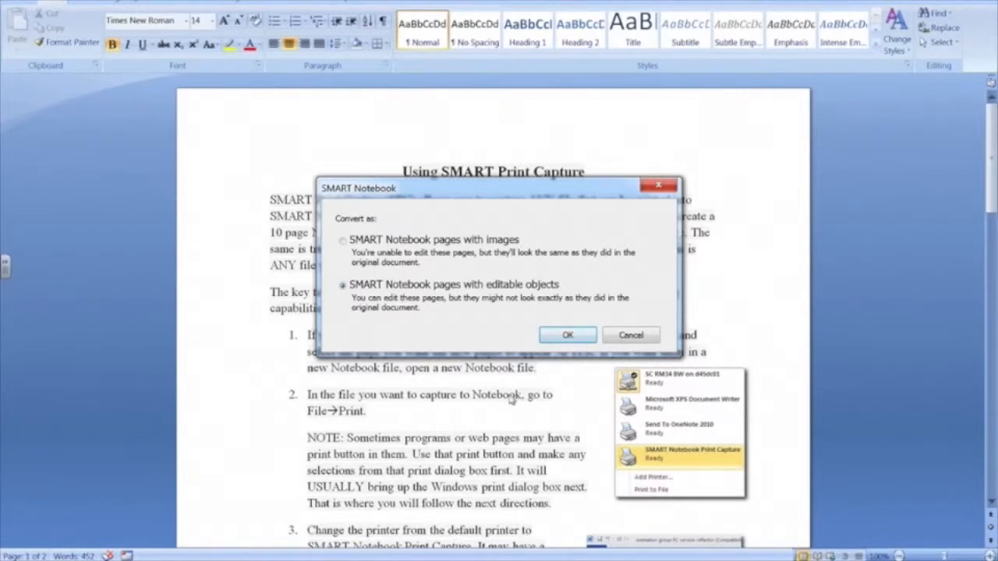
left_click(343, 239)
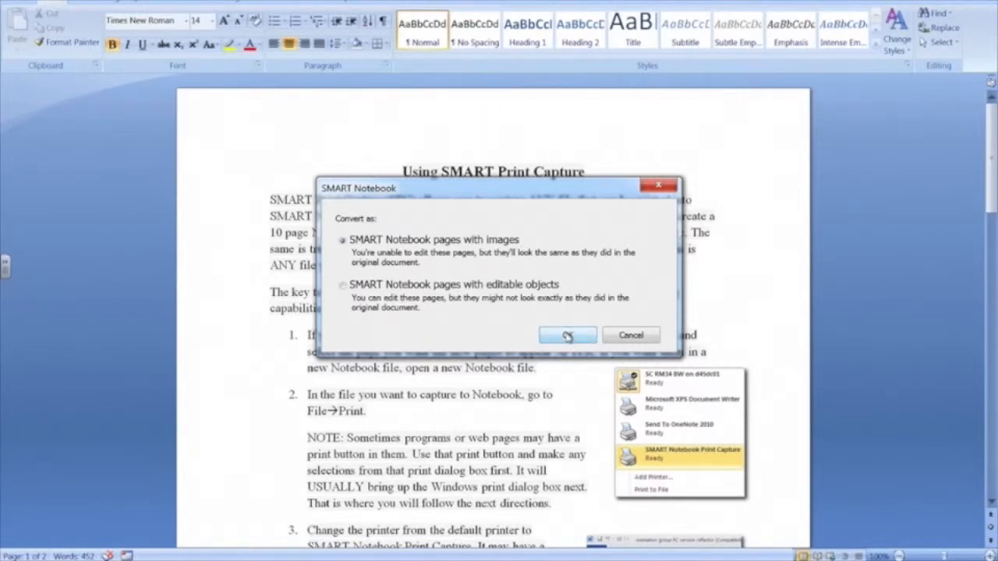
left_click(566, 335)
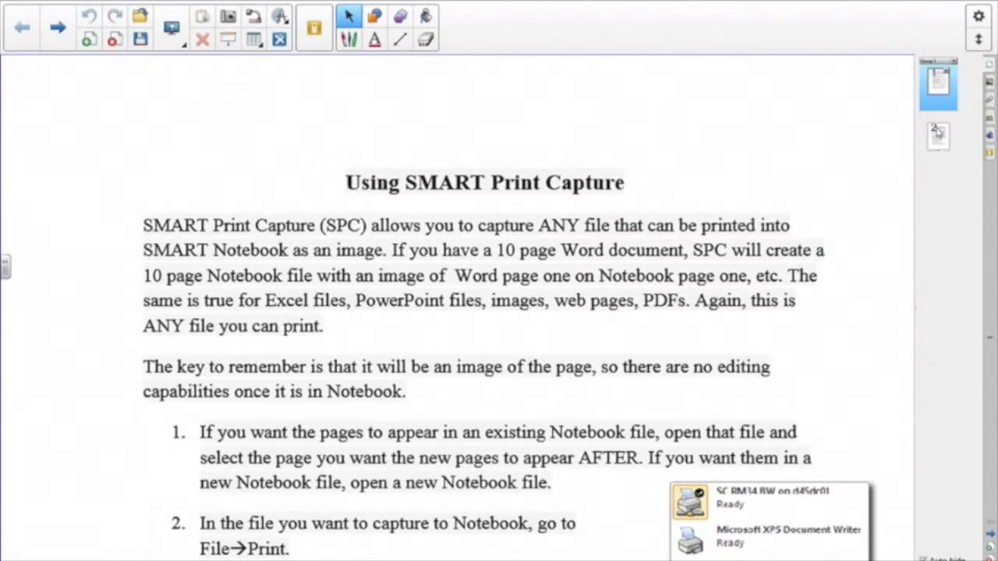
Step: View the second captured handout page, about using the image in Notebook
left_click(938, 140)
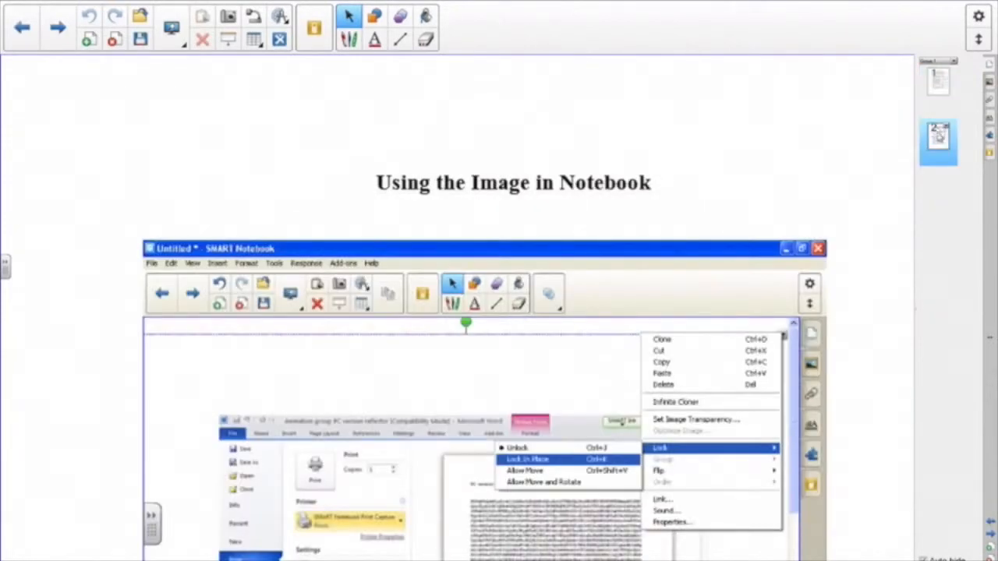
mouse_move(585, 371)
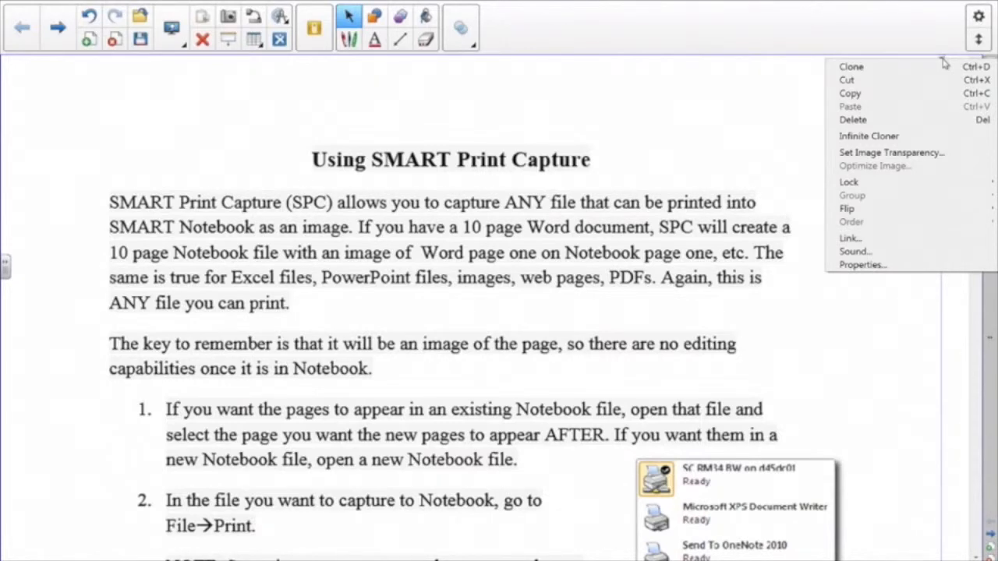
mouse_move(858, 97)
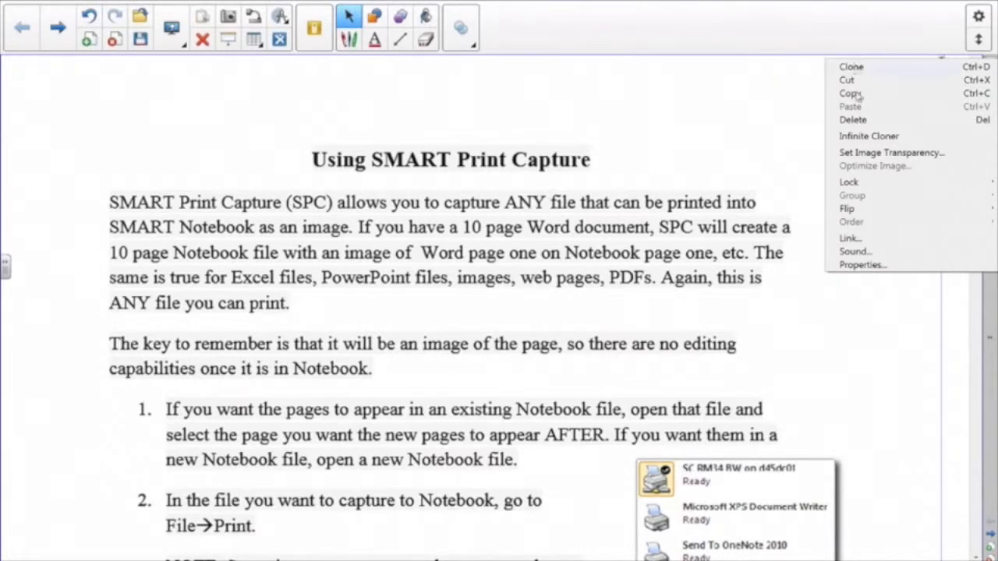
mouse_move(850, 69)
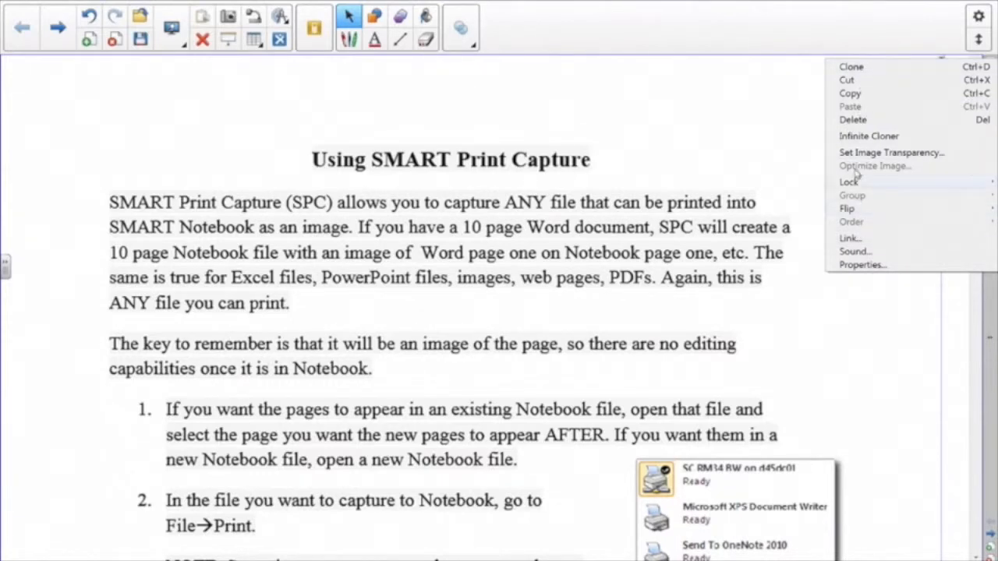
mouse_move(857, 227)
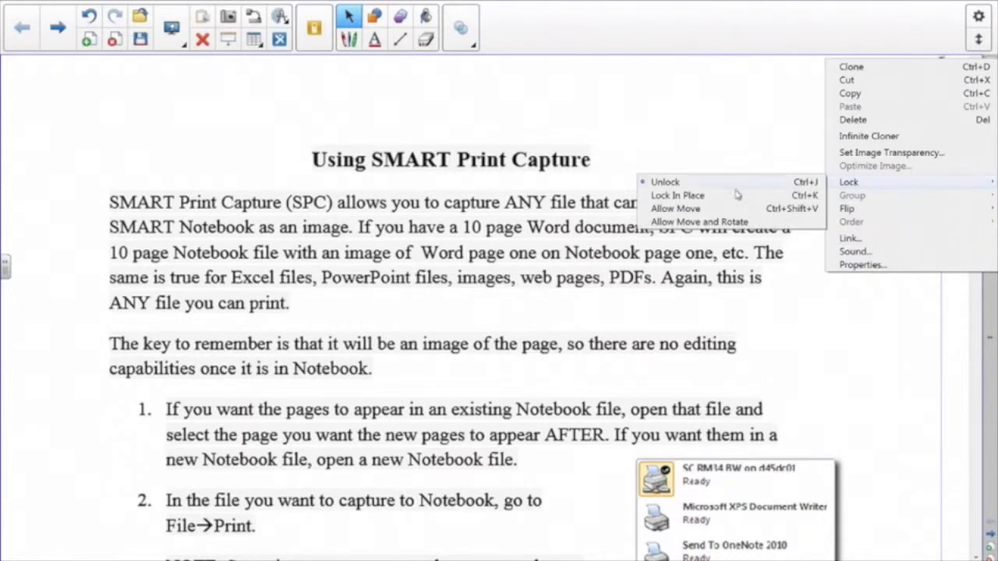
mouse_move(716, 198)
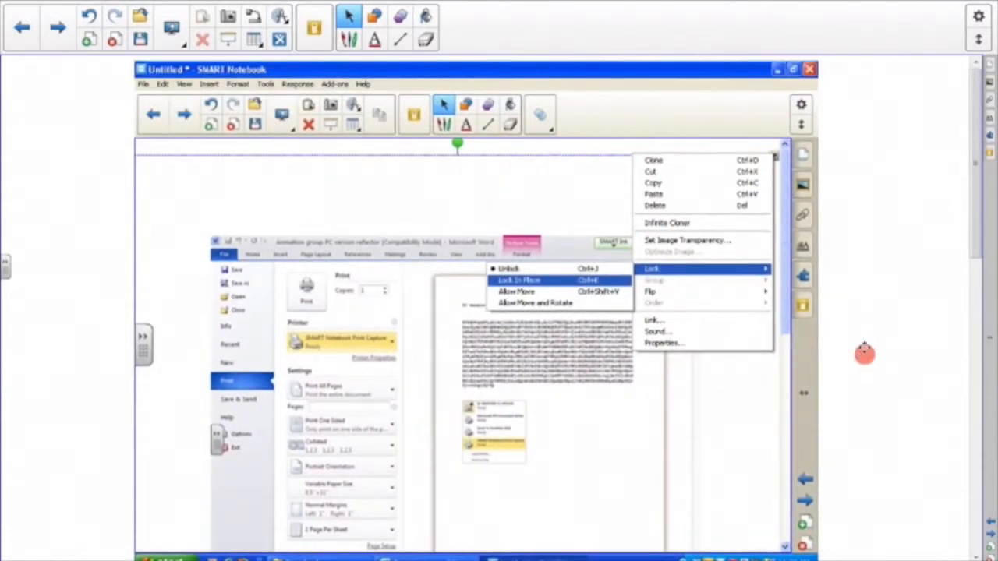
scroll("down", 3)
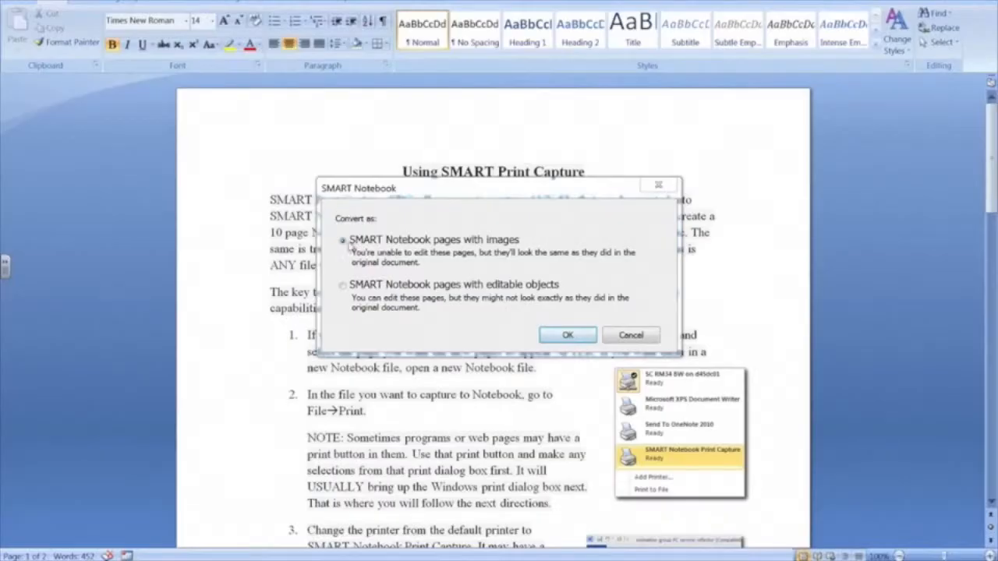
Step: Reconvert the handout as 'SMART Notebook pages with editable objects'
left_click(343, 285)
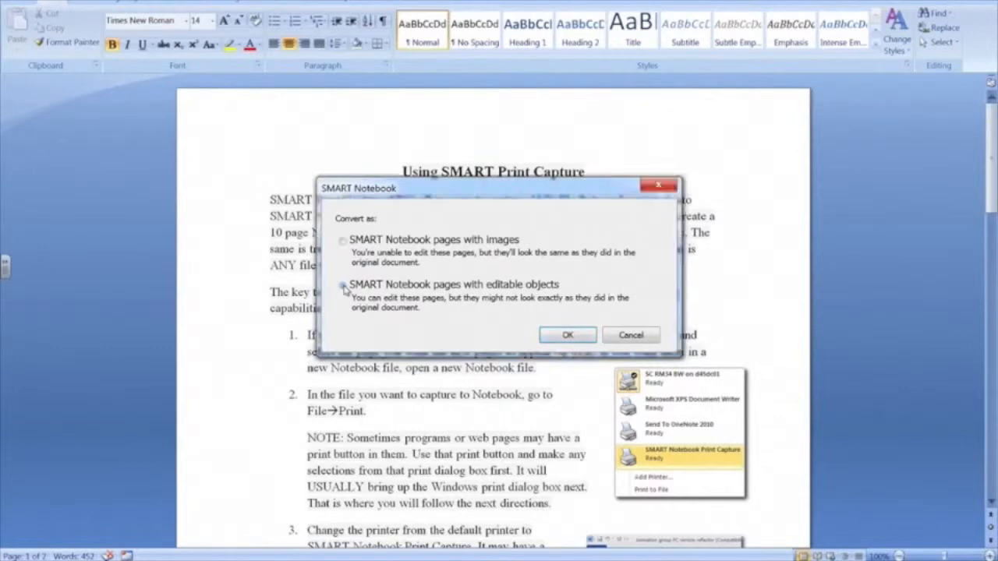
left_click(343, 284)
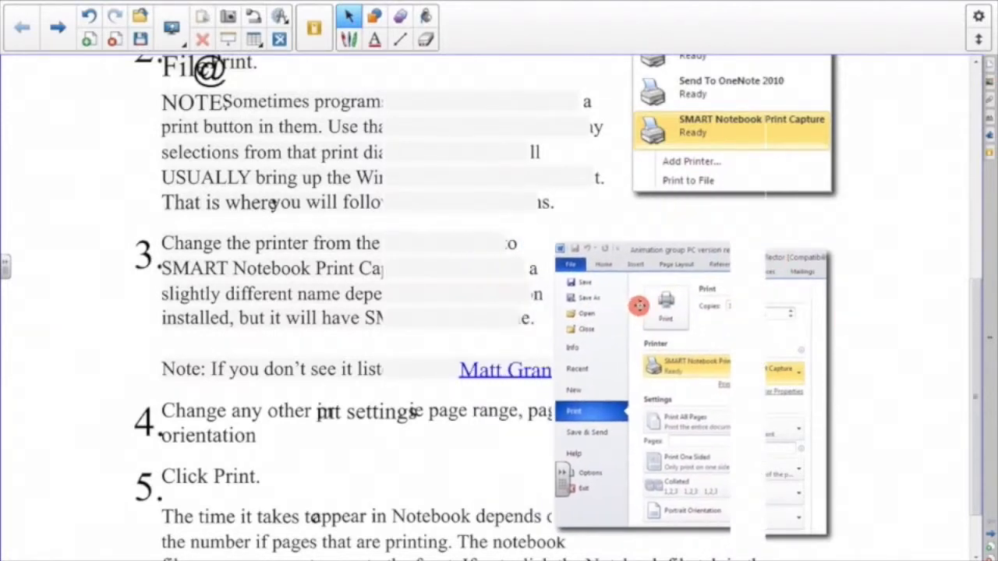
scroll("up", 3)
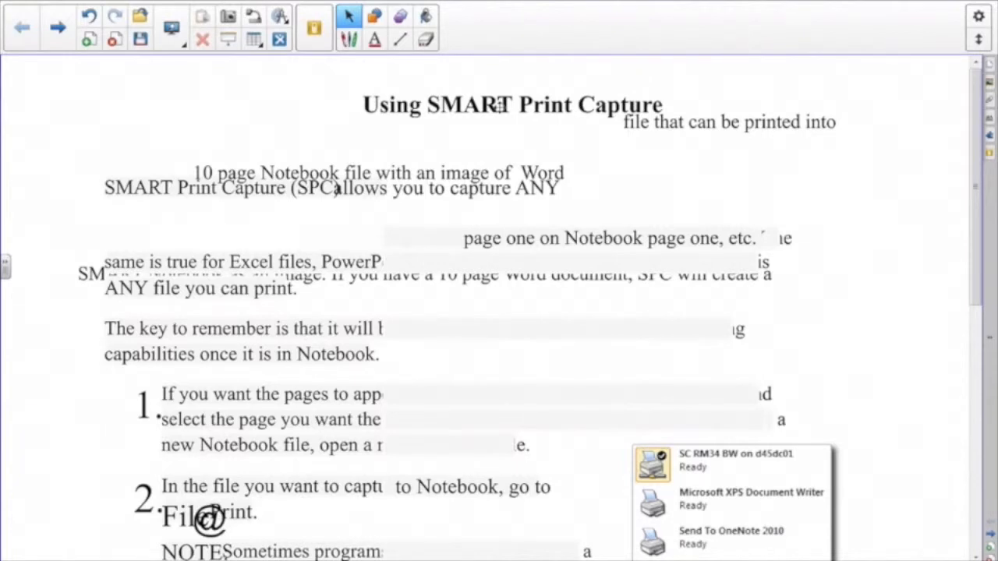
mouse_move(425, 6)
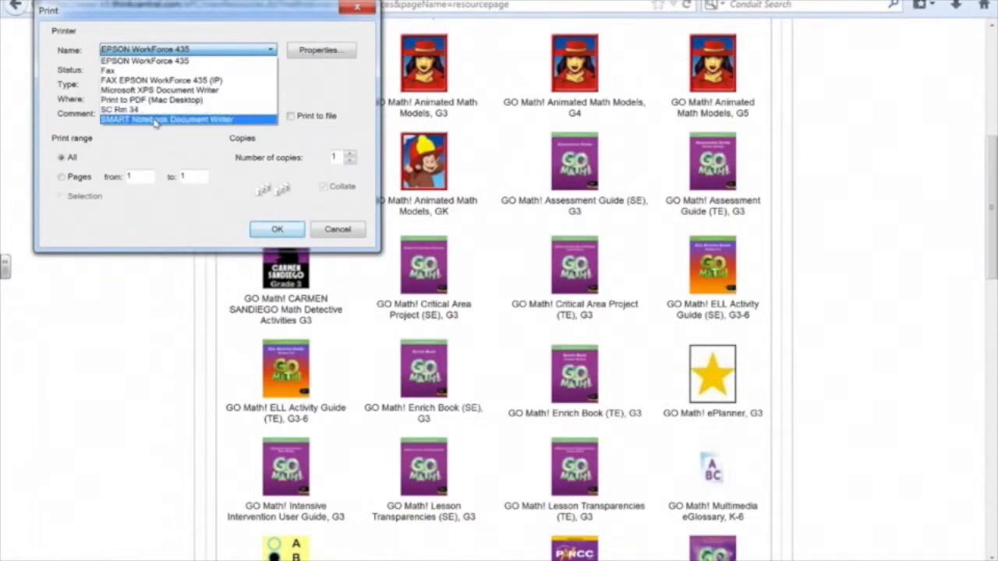
Step: Print the GO Math resources page to SMART Notebook Document Writer as image pages
left_click(166, 119)
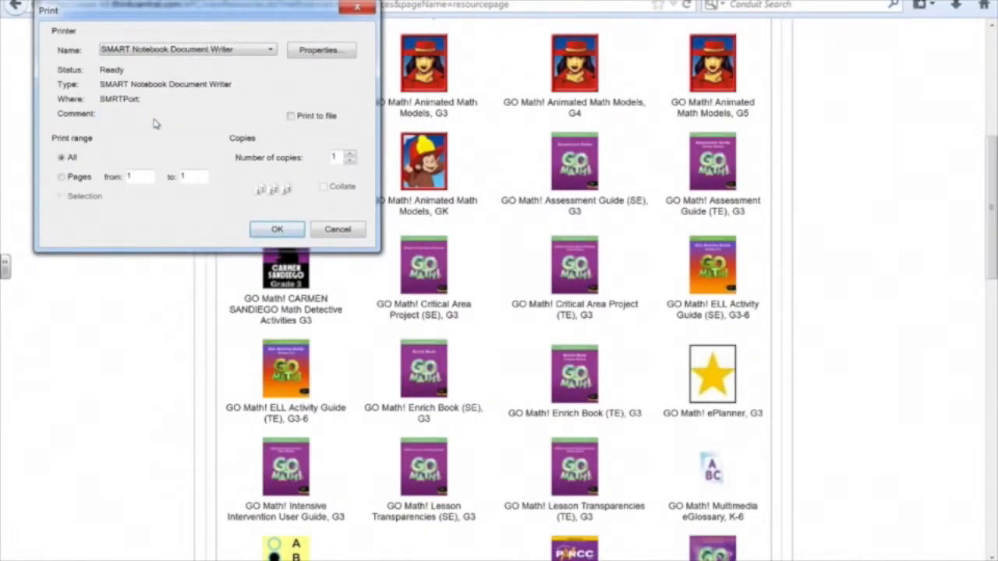
mouse_move(276, 229)
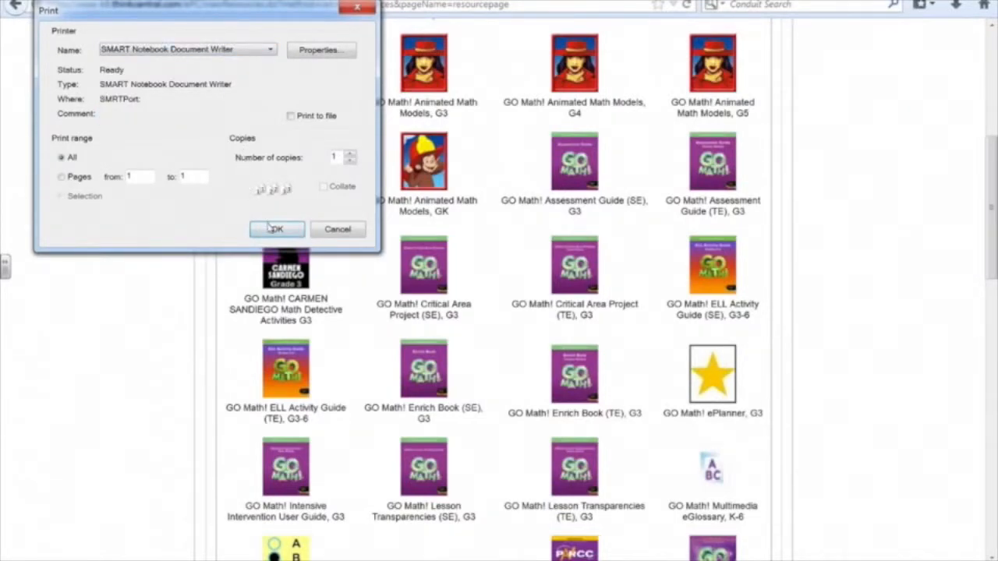
left_click(277, 229)
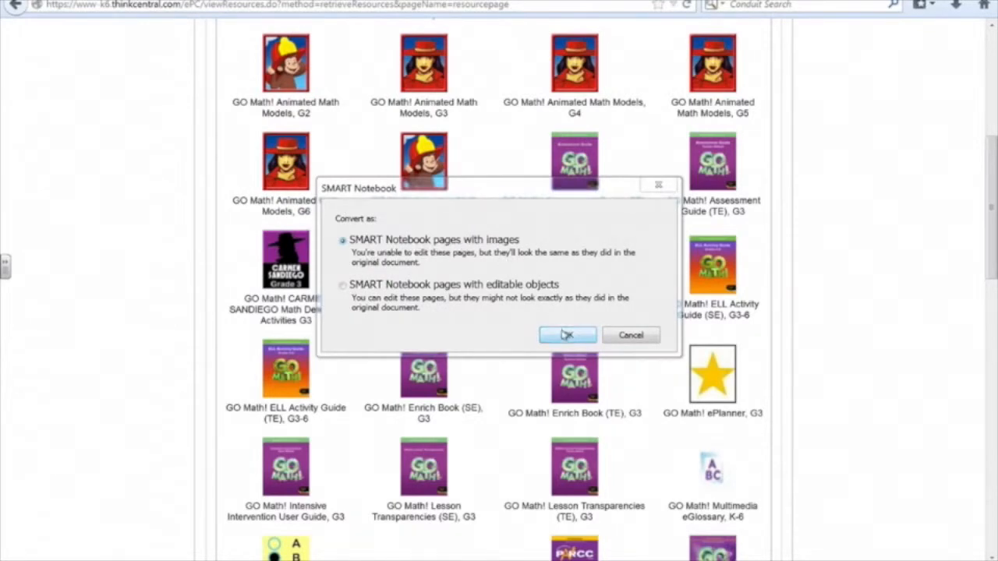
left_click(566, 335)
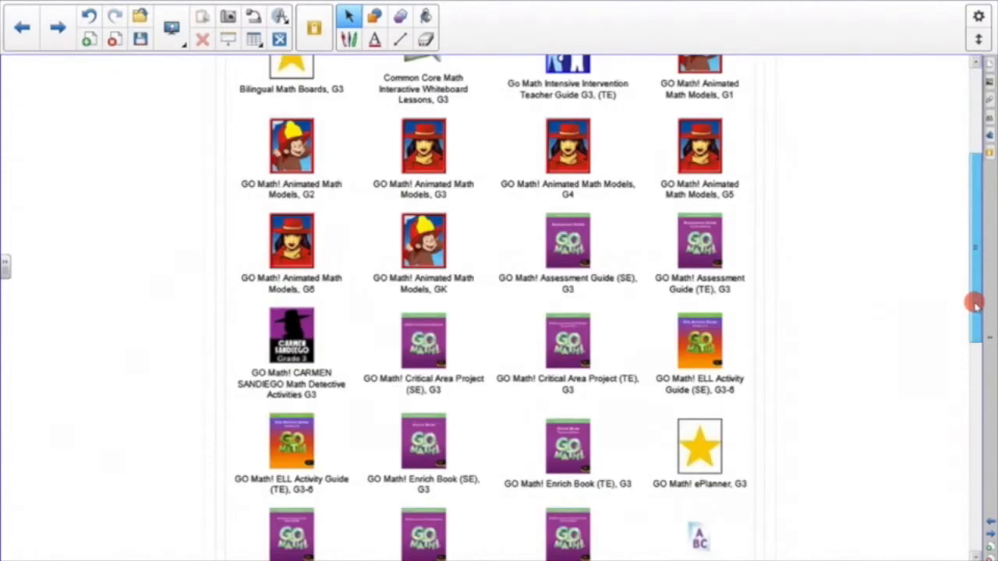
Step: Scroll to the Problem of the Day page about Kenneth's carrot plants
scroll("down", 3)
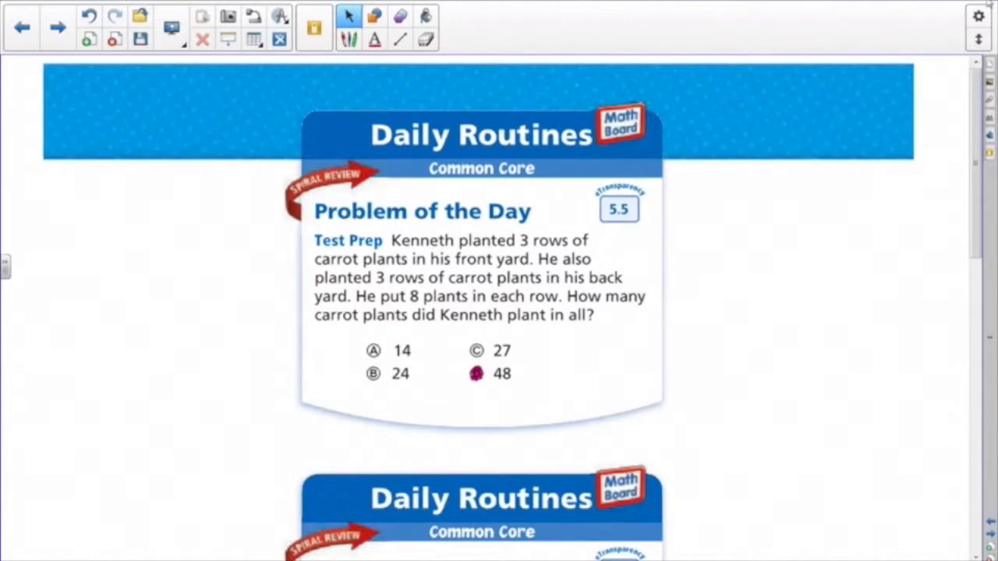
mouse_move(978, 15)
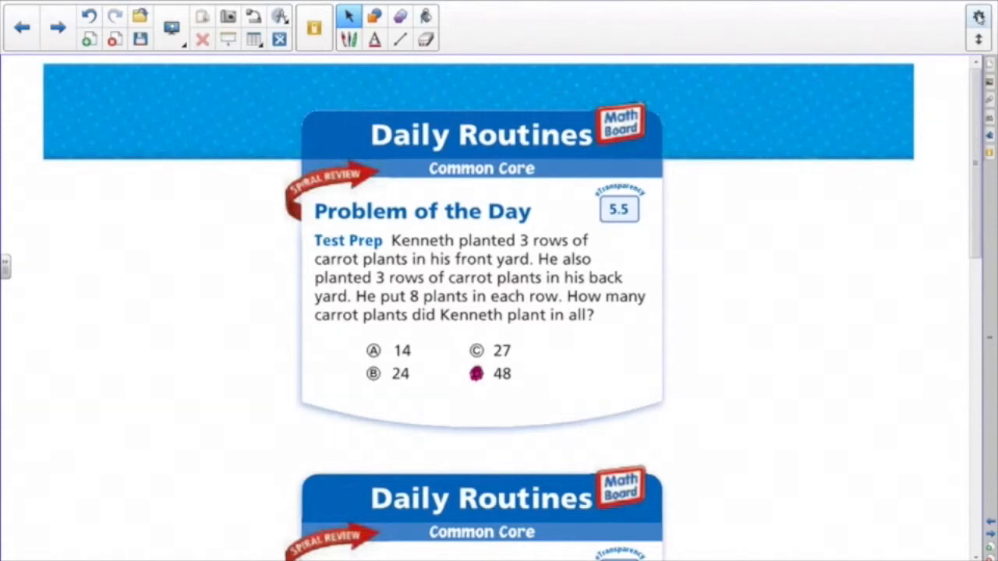
mouse_move(614, 4)
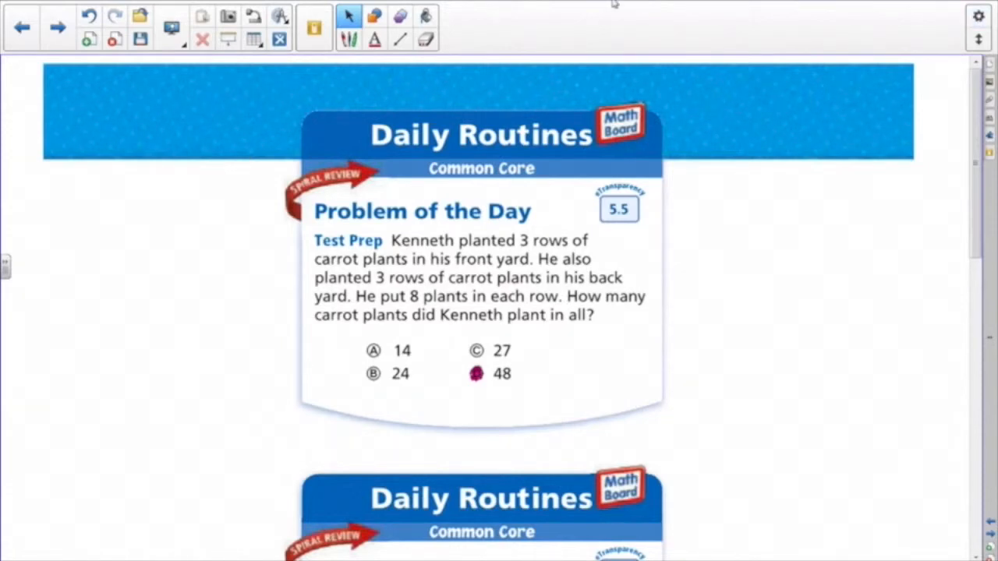